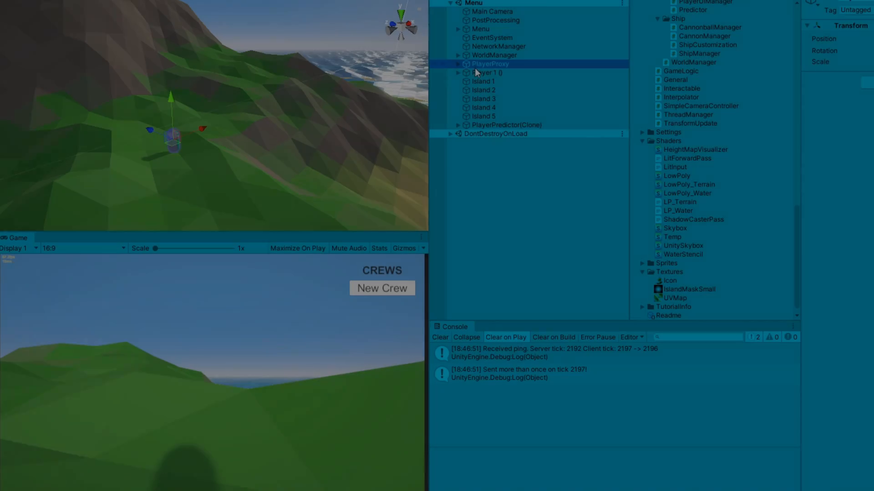
Step: Select PlayerProxy then Player 1.0 to show its manager, controller and interpolator components
{"action": "left_click", "coordinate": [486, 73]}
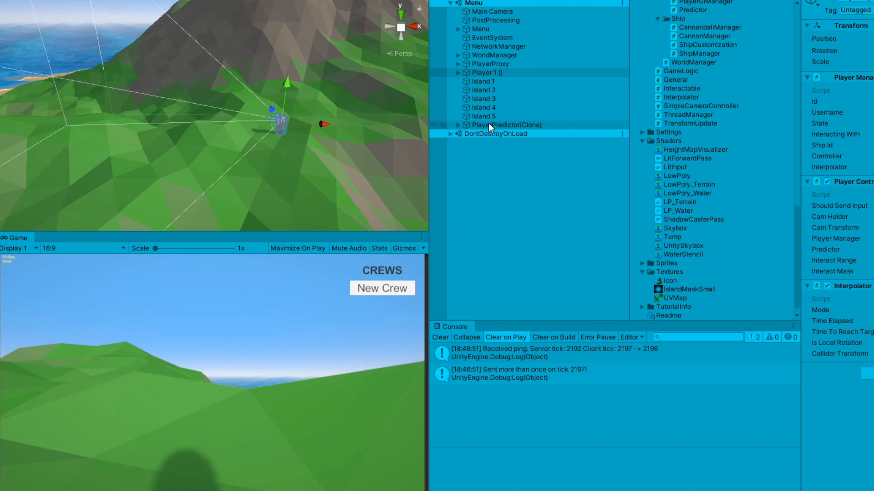
{"action": "left_click", "coordinate": [505, 125]}
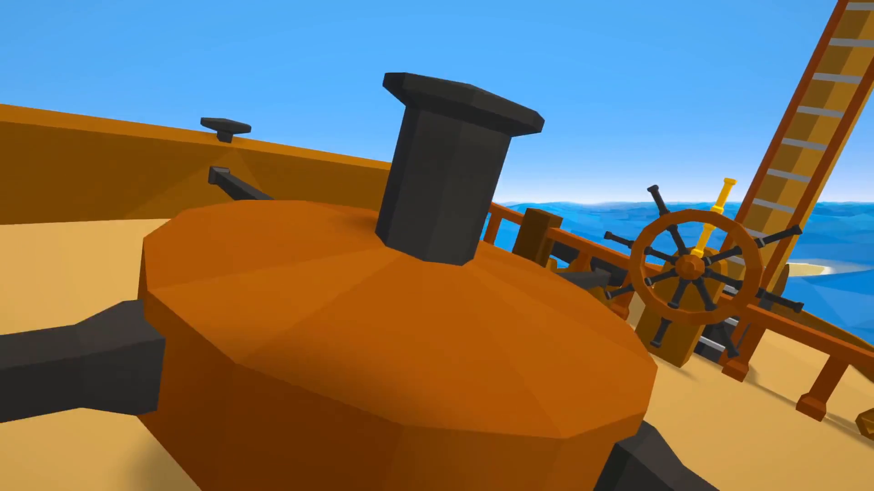
{"action": "mouse_move", "coordinate": [437, 246]}
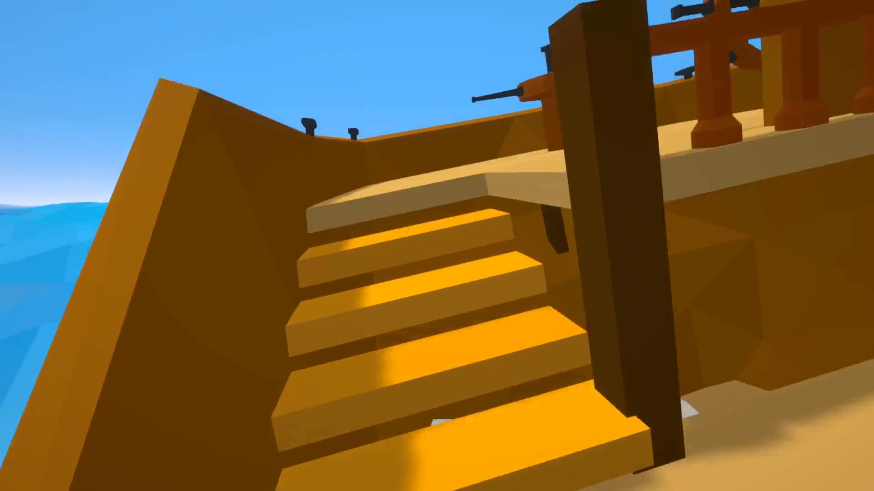
{"action": "mouse_move", "coordinate": [437, 246]}
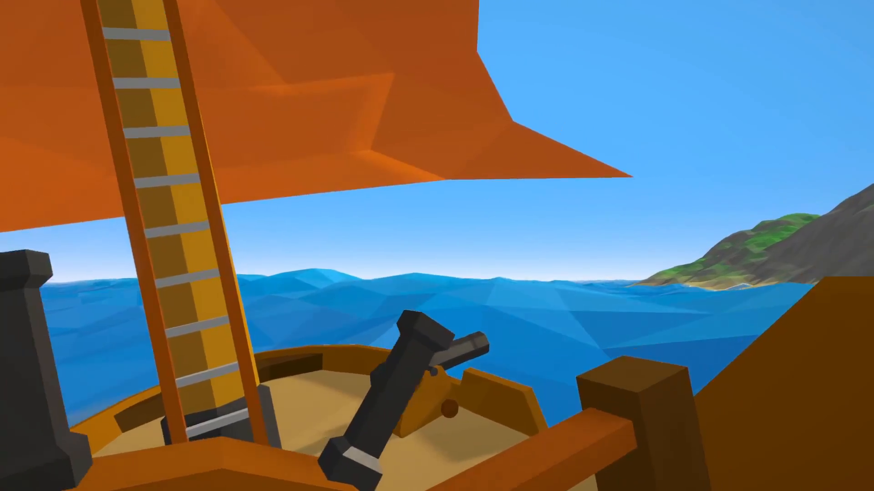
{"action": "mouse_move", "coordinate": [437, 246]}
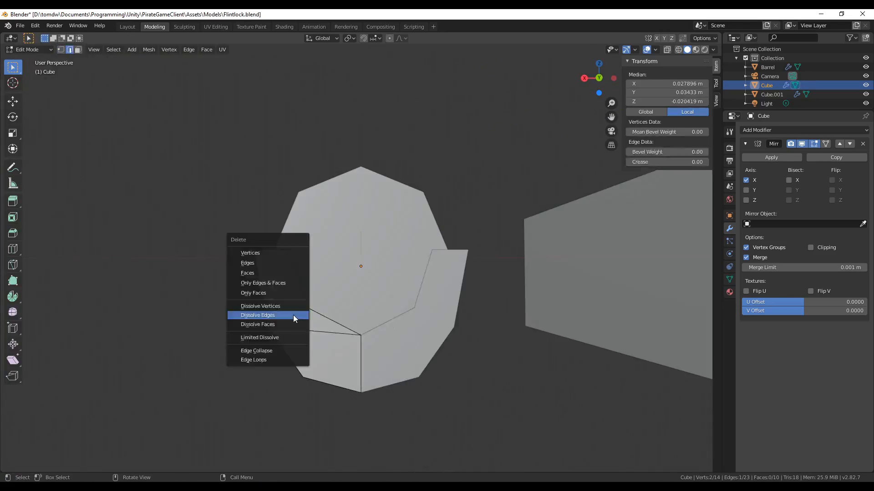
Step: Dissolve the extra edges on the hammer face to leave a clean outline
{"action": "left_click", "coordinate": [256, 314]}
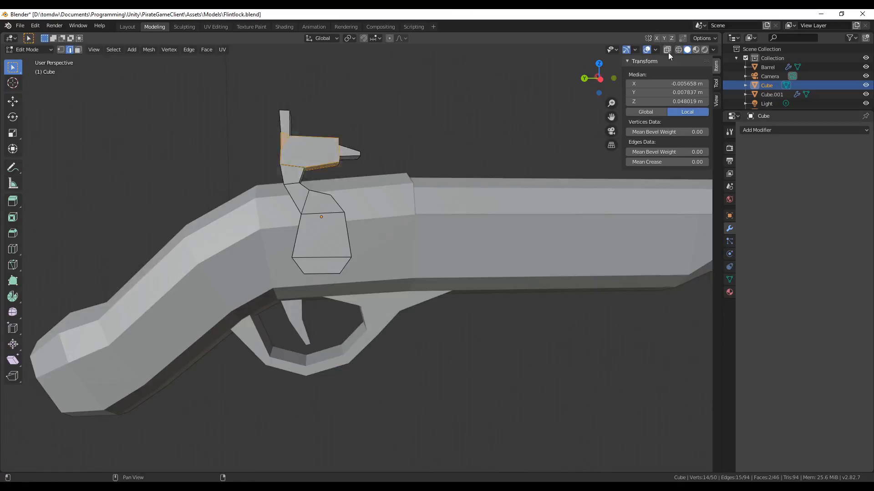
Step: Grab the small block and extrude a face outward from the lock into an L shape
{"action": "key", "text": "g"}
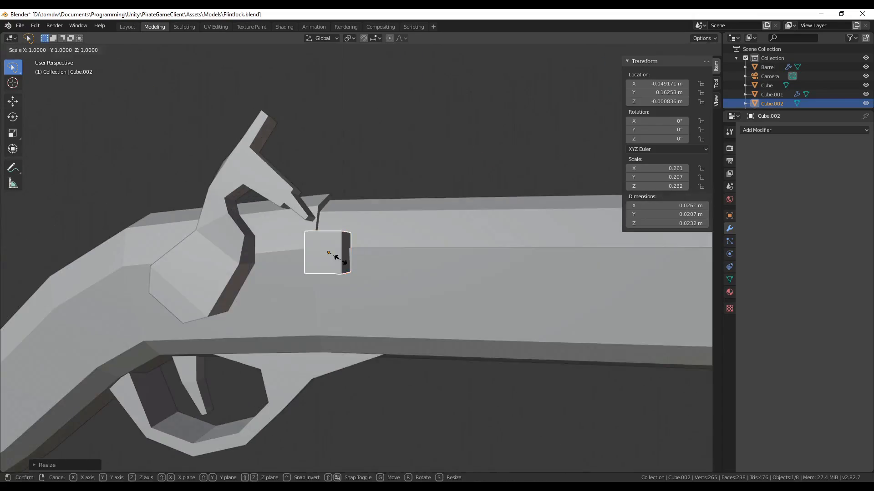
{"action": "key", "text": "Tab"}
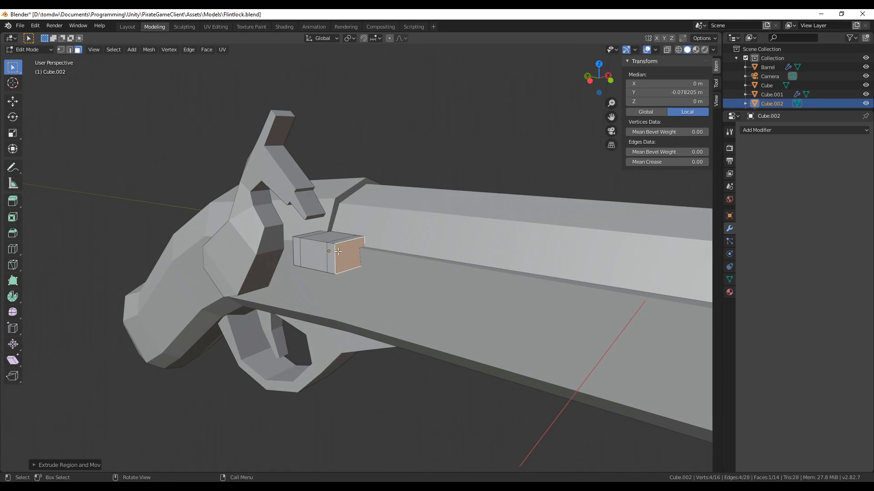
{"action": "left_click_drag", "start_coordinate": [334, 251], "coordinate": [282, 282]}
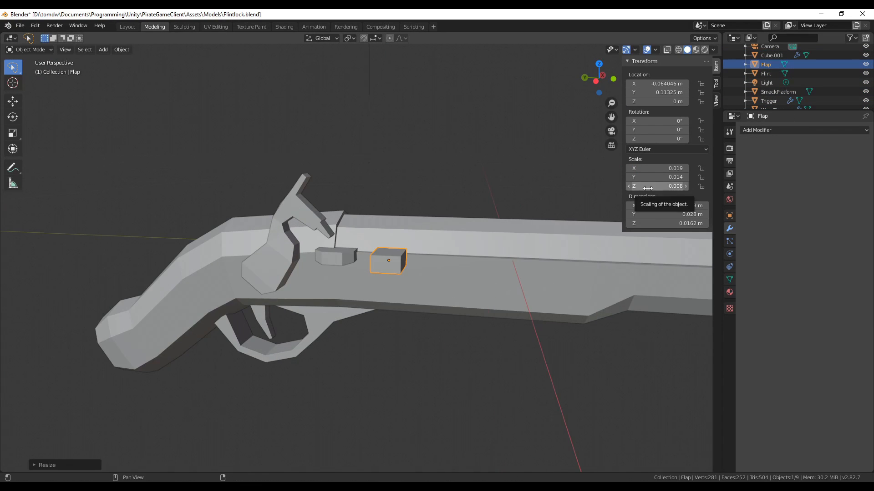
Step: Rotate the flap 45 degrees, position it on the lock and save the pistol file
{"action": "key", "text": "r"}
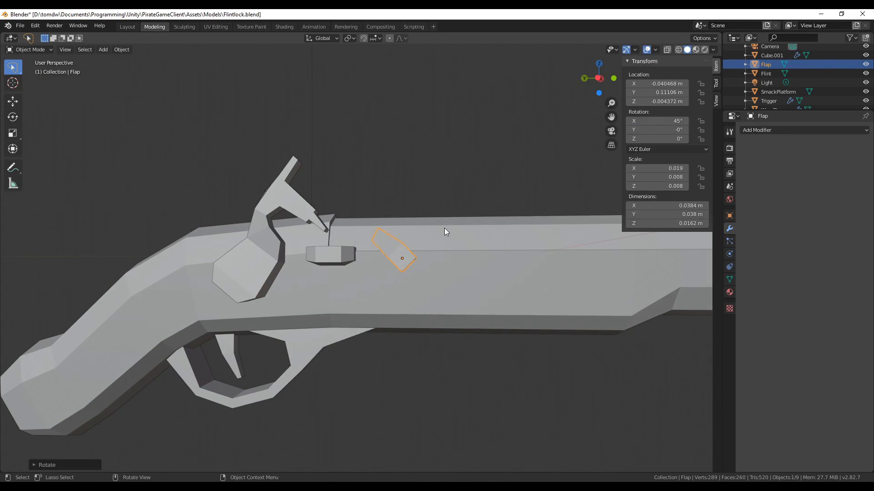
{"action": "key", "text": "Tab"}
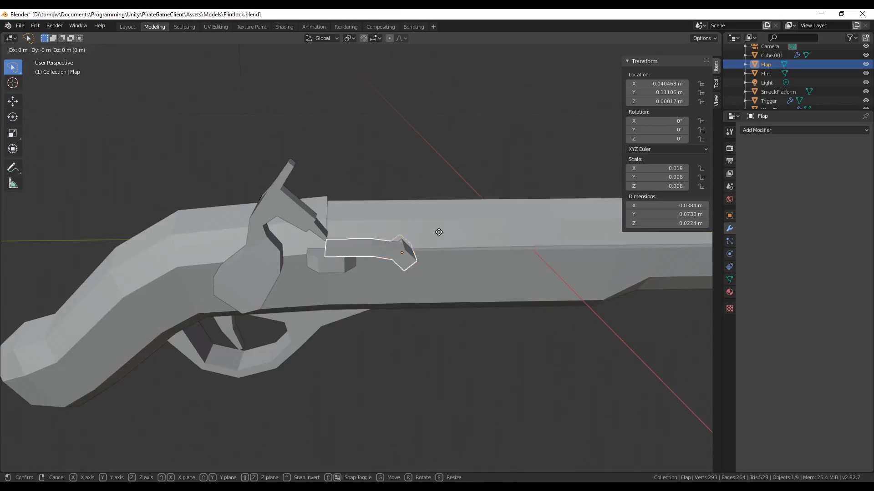
{"action": "key", "text": "Tab"}
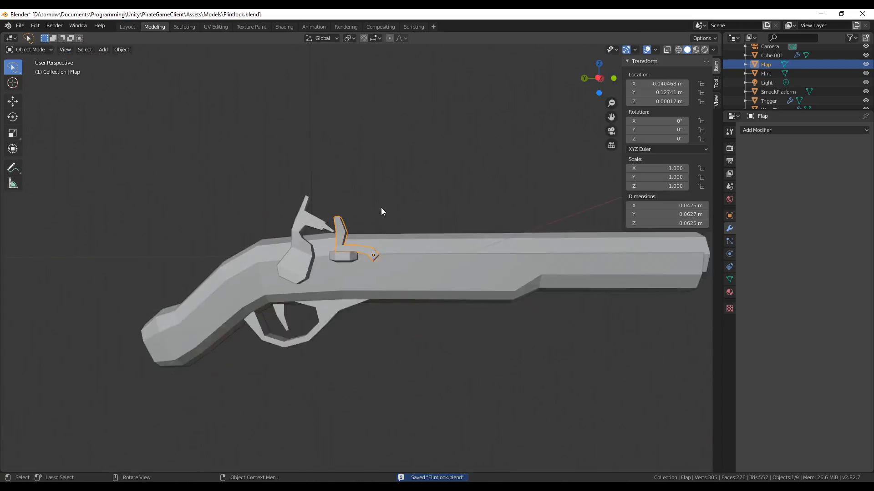
Step: Play the pirate game and look around with the flintlock held in first-person
{"action": "key", "text": "Tab"}
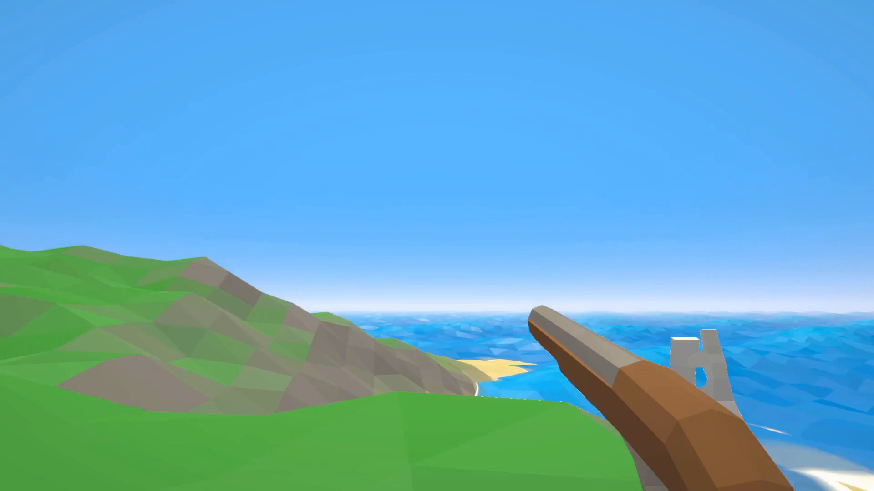
{"action": "mouse_move", "coordinate": [437, 246]}
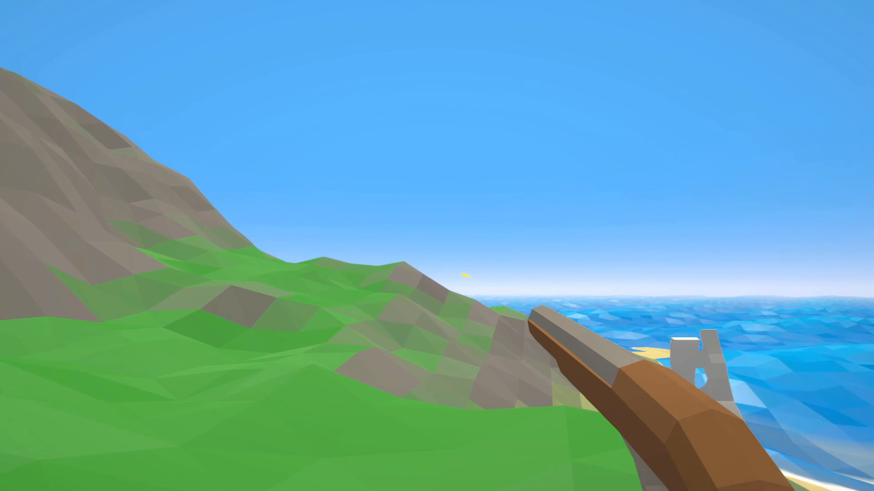